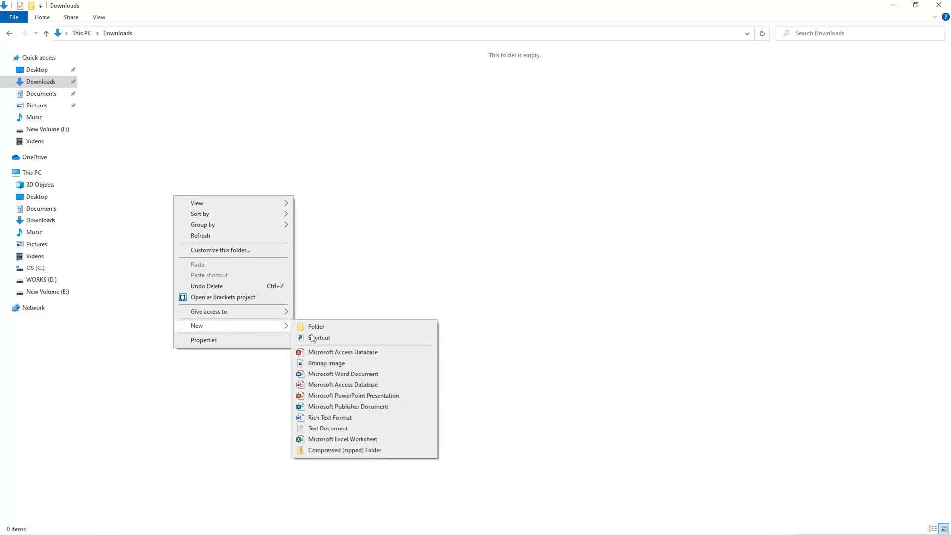
# - Create a new folder named Miner in Downloads
pyautogui.click(315, 326)
pyautogui.write('sec')
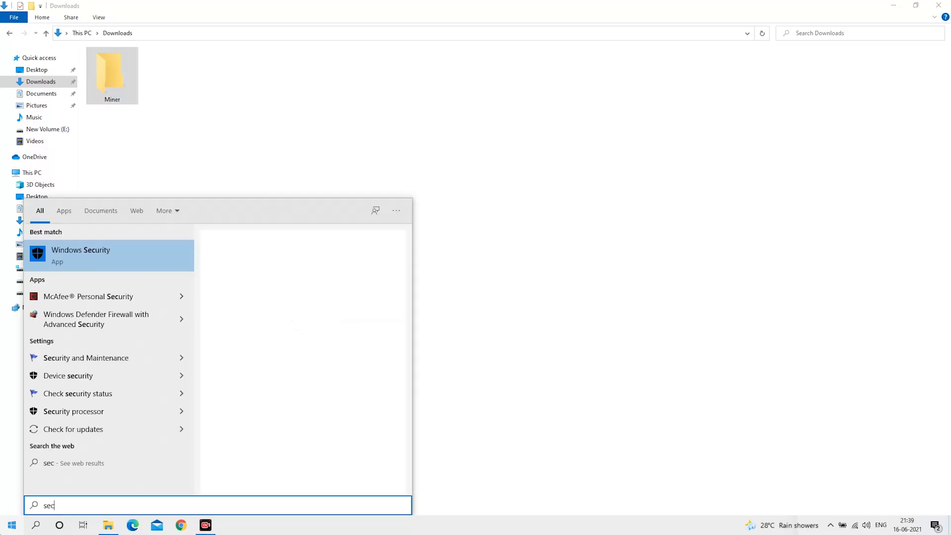
# - Open the exclusions list under Windows Security's Virus & threat protection settings
pyautogui.click(80, 256)
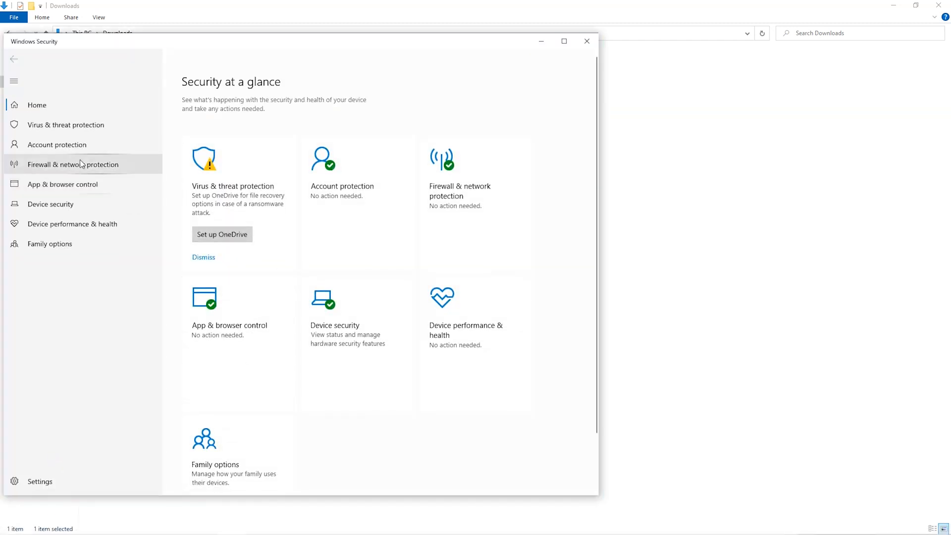
pyautogui.click(65, 125)
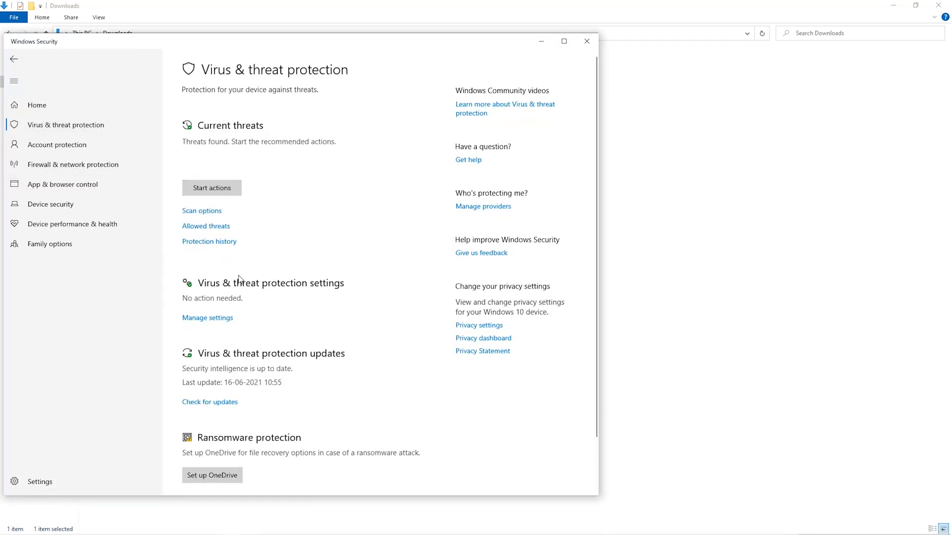
pyautogui.scroll(-3)
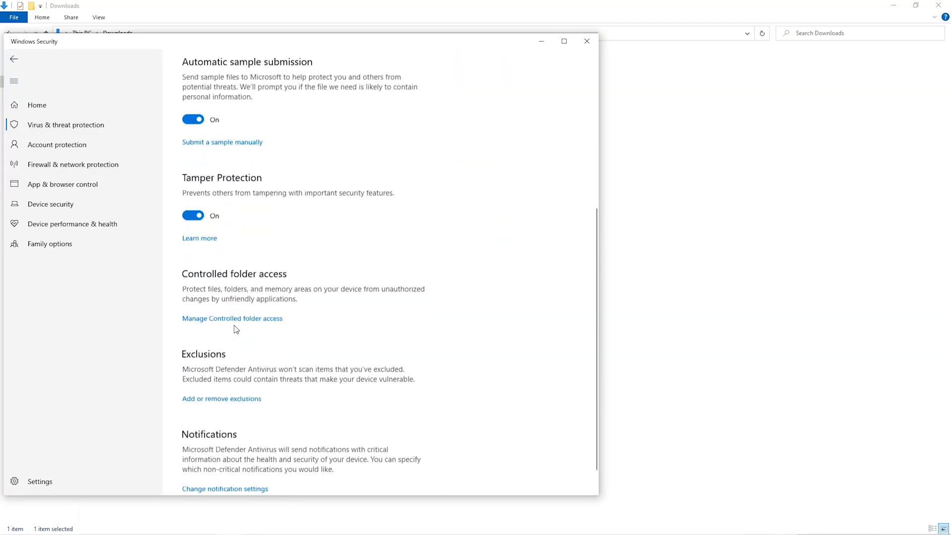
pyautogui.scroll(-3)
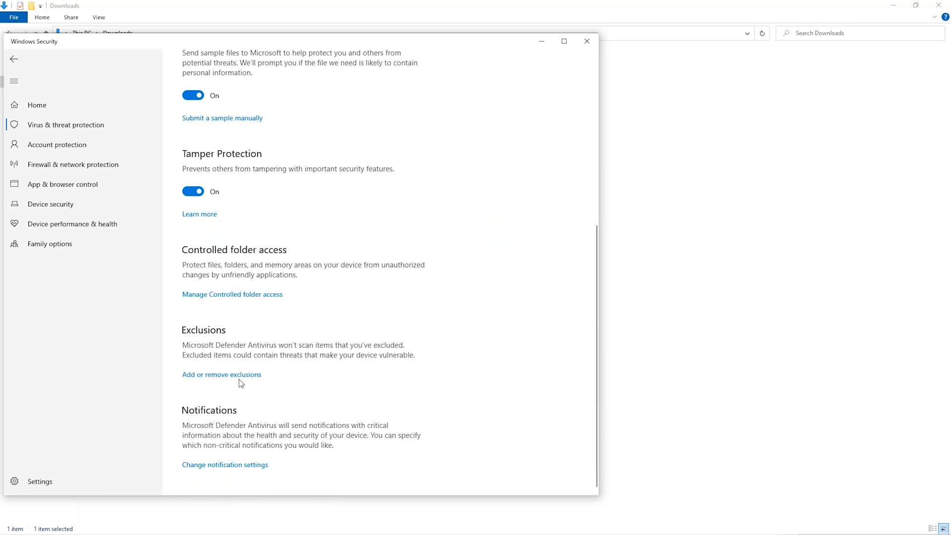
pyautogui.click(221, 374)
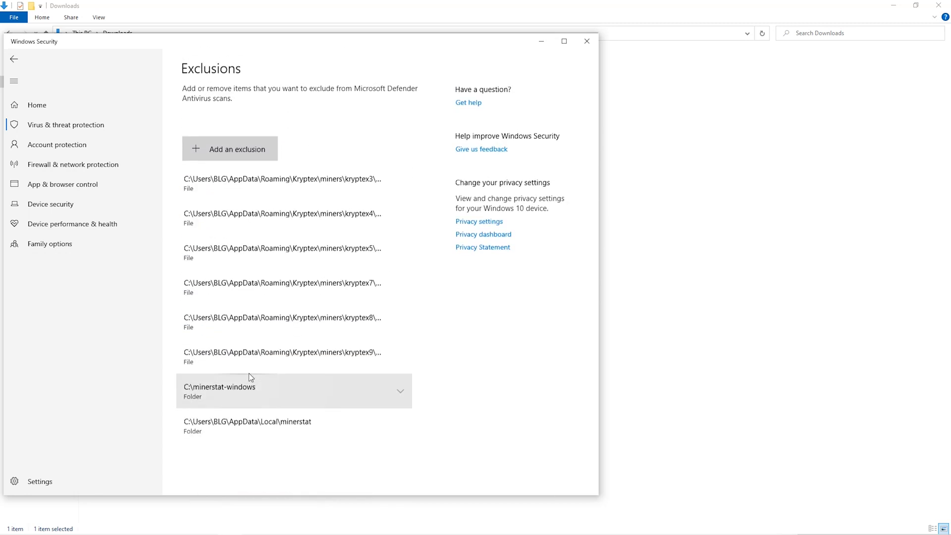
# - Add Downloads\Miner as a folder exclusion
pyautogui.click(230, 148)
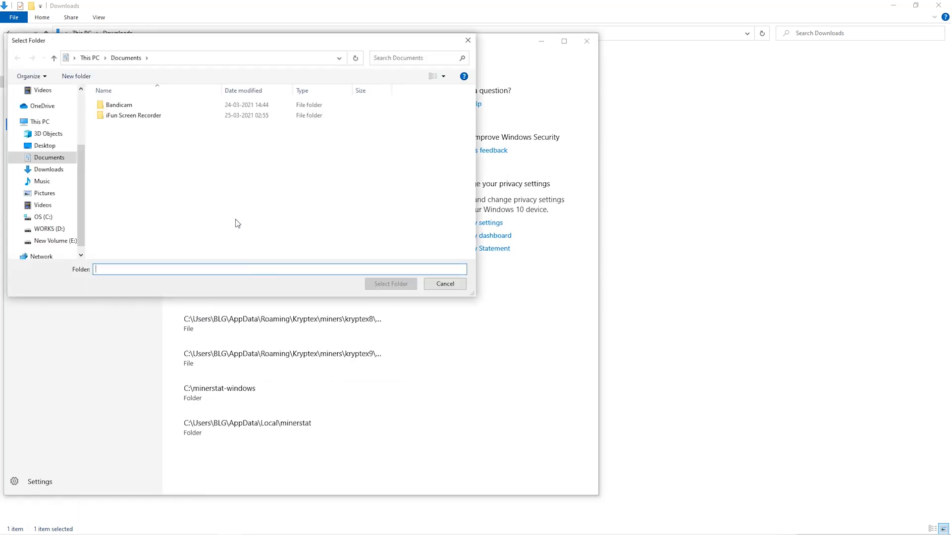
pyautogui.click(48, 181)
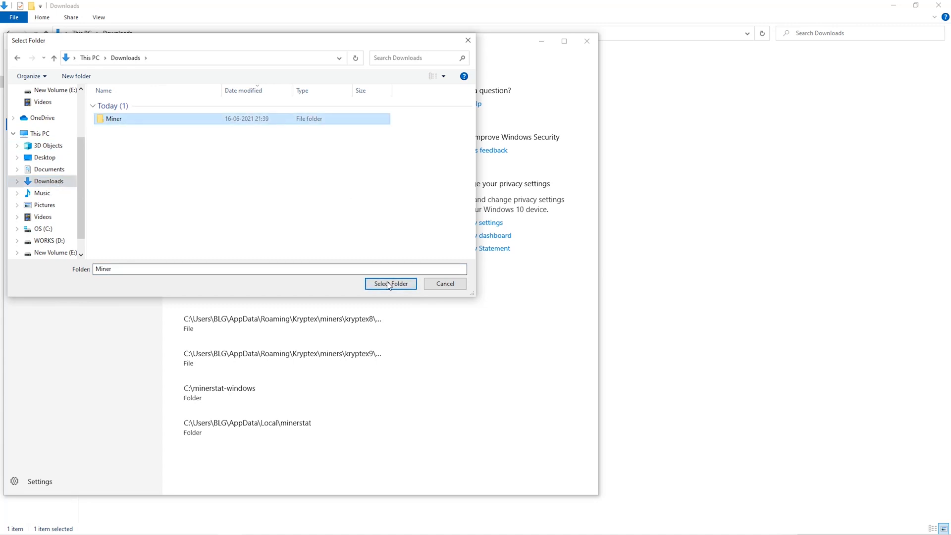
pyautogui.click(390, 284)
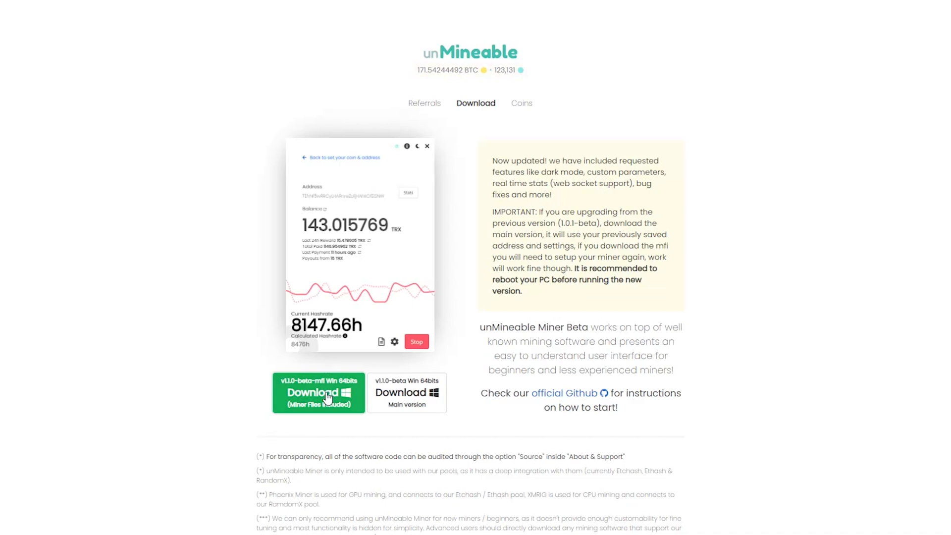
# - Download the v1.1.0-beta-mfi miner zip into the Miner folder
pyautogui.click(317, 392)
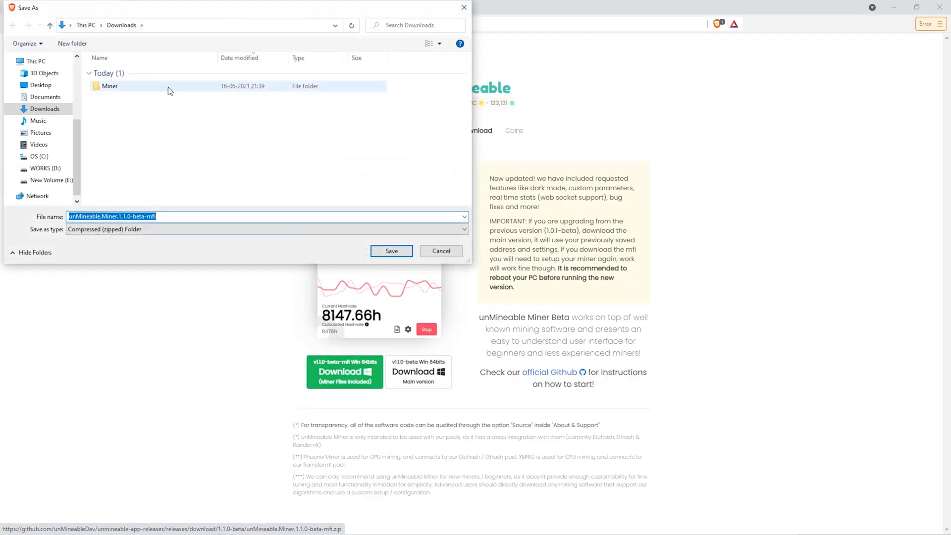
pyautogui.doubleClick(110, 85)
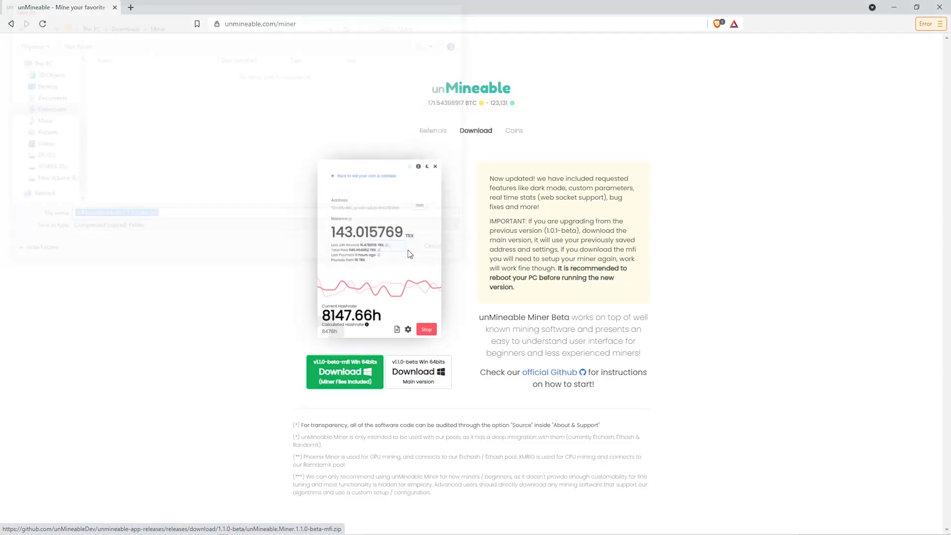
pyautogui.click(344, 371)
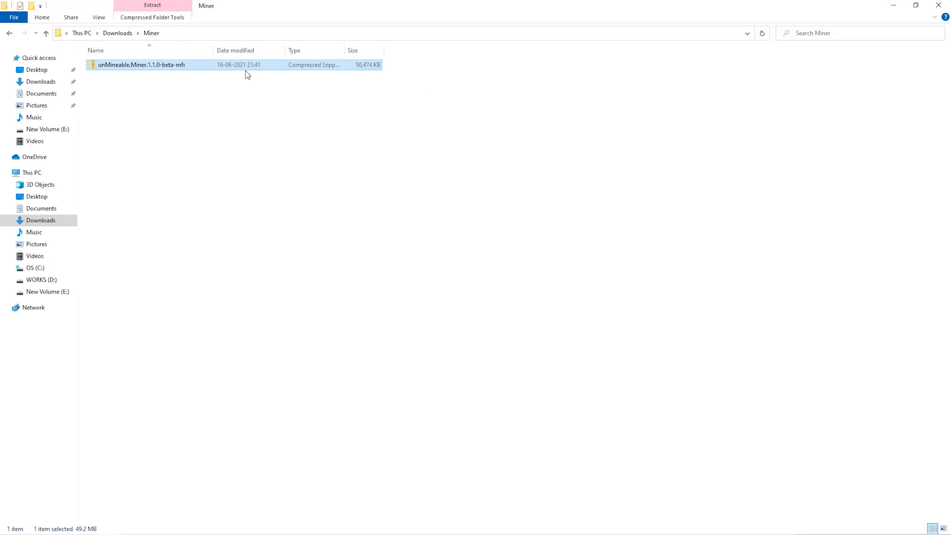
# - Extract the miner zip in Miner and launch the unMineable Miner application
pyautogui.rightClick(139, 65)
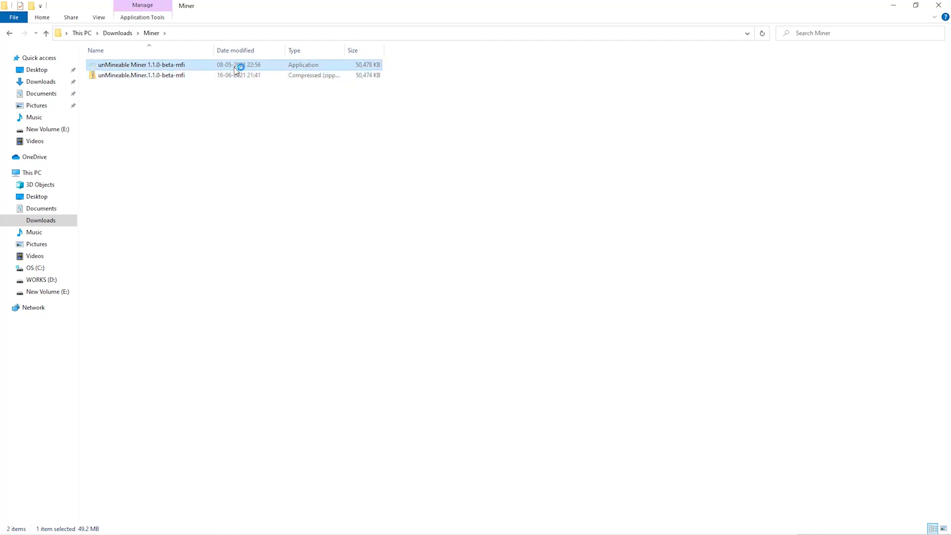
pyautogui.doubleClick(130, 65)
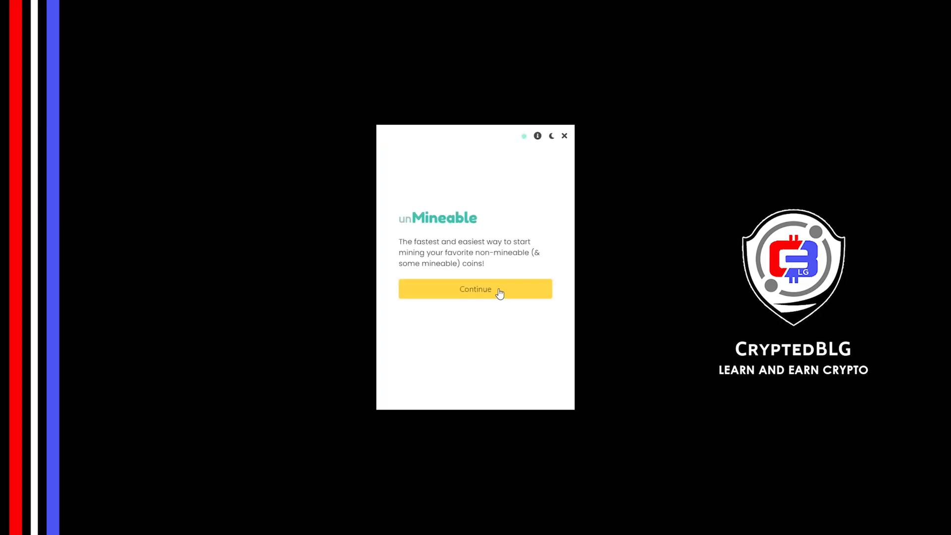
# - Pass the welcome screen, select Graphics Card (GPU) mining and continue
pyautogui.click(474, 289)
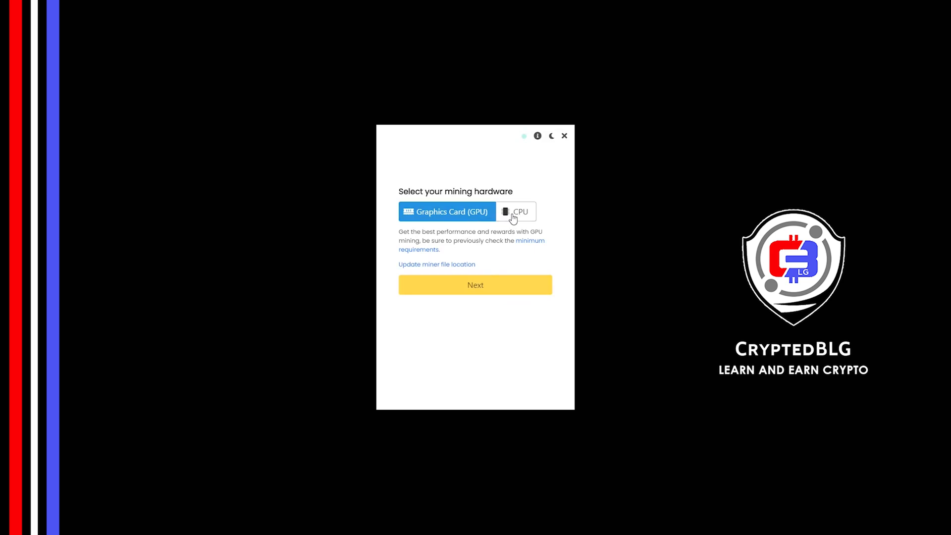
pyautogui.click(515, 212)
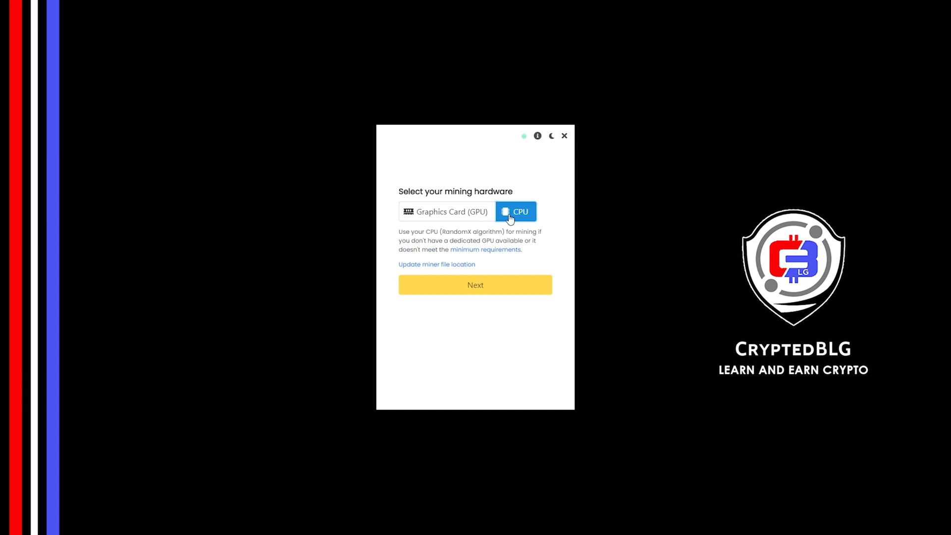
pyautogui.moveTo(459, 217)
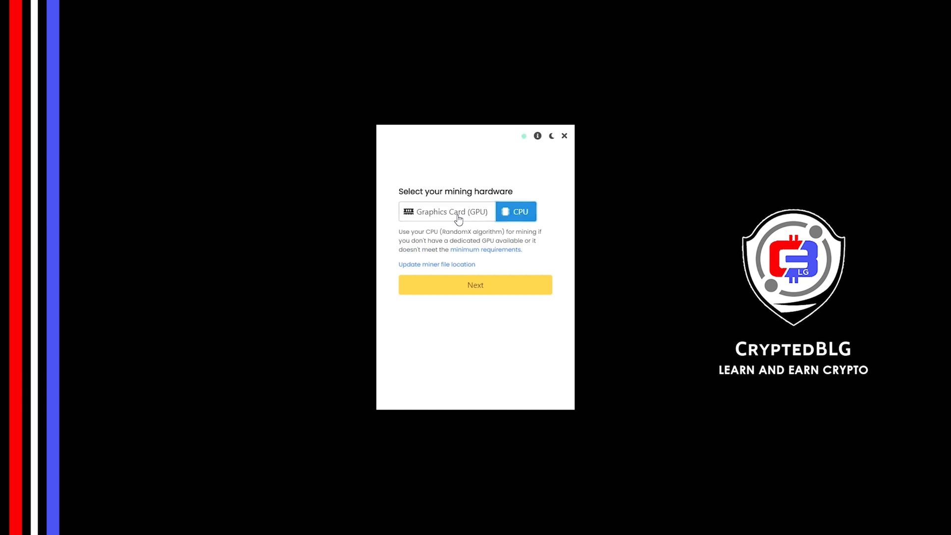
pyautogui.click(451, 211)
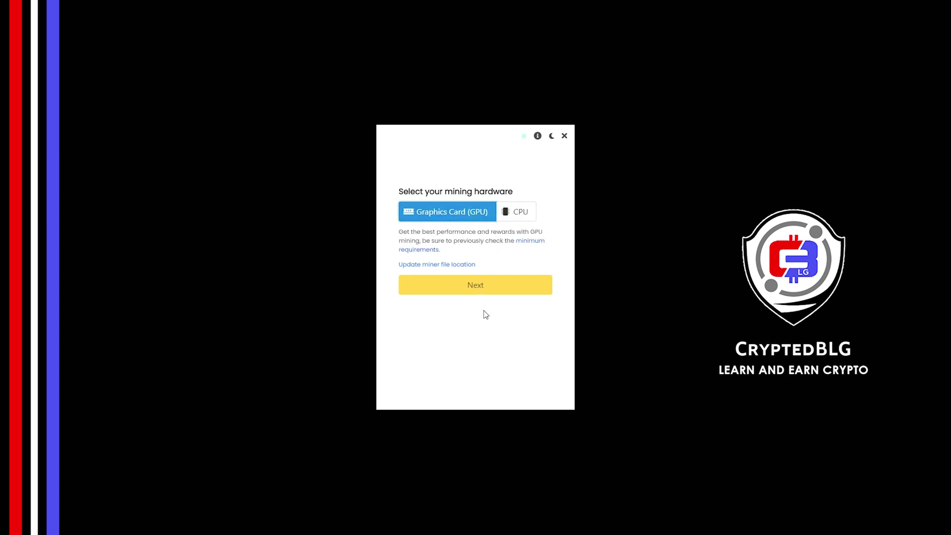
pyautogui.click(475, 284)
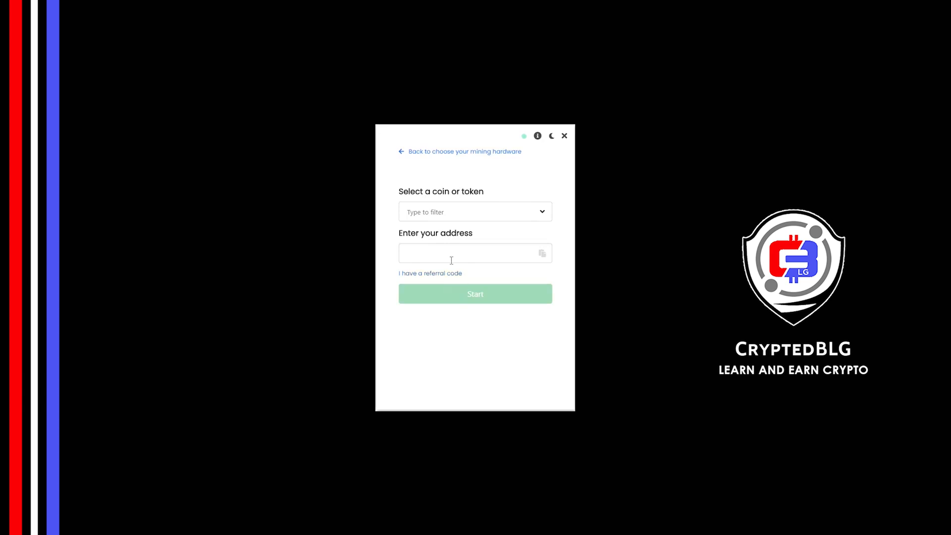
pyautogui.click(474, 212)
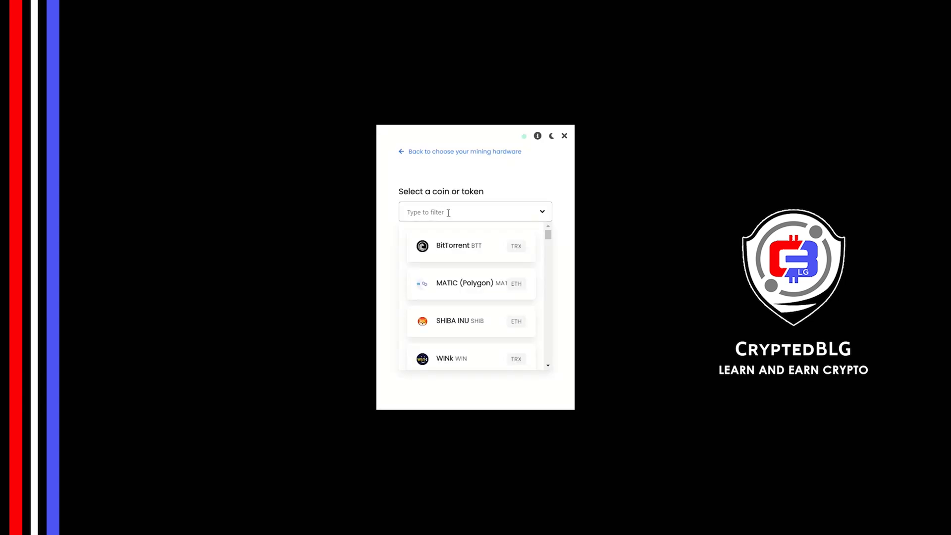
pyautogui.write('uni')
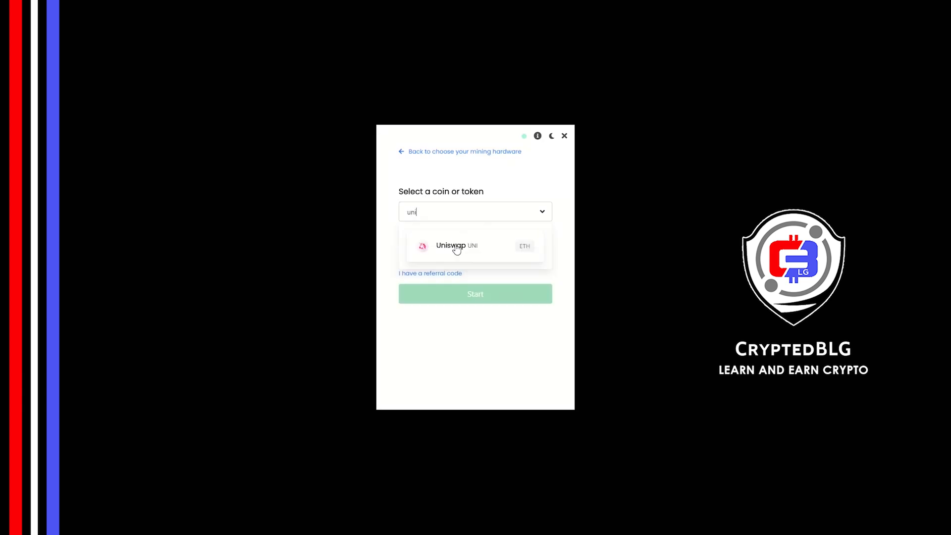
pyautogui.click(456, 245)
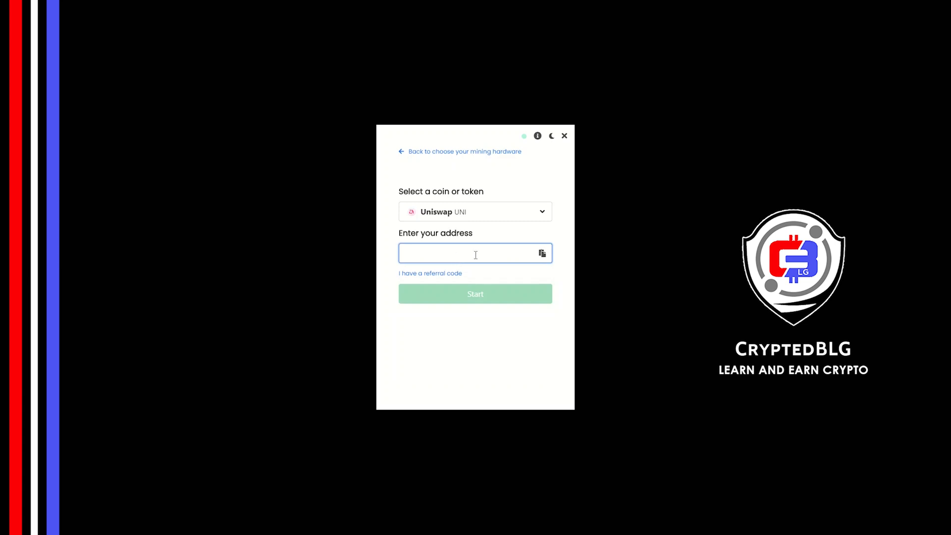
pyautogui.write('0x545fb44bb6ef639j3fbe9c9f9c1214')
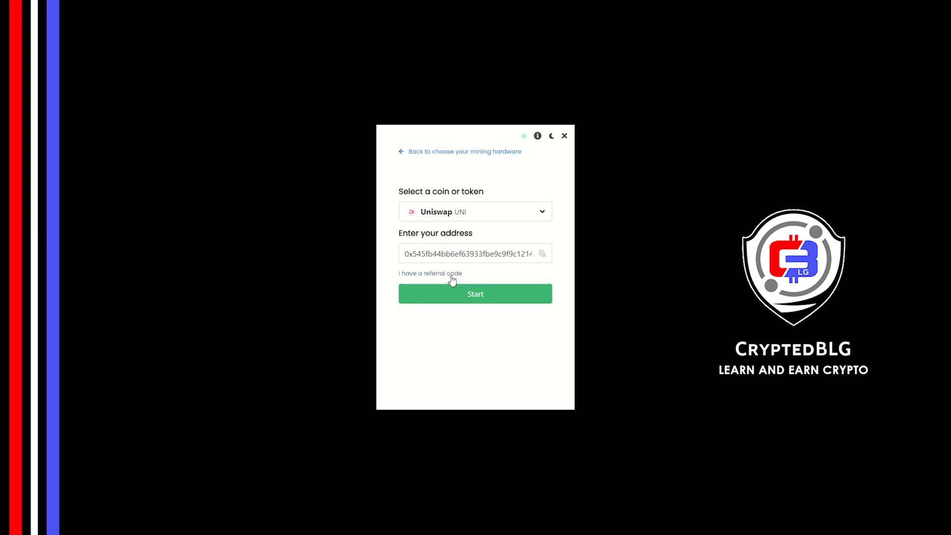
# - Add referral code dkc4-4tiv and start mining
pyautogui.click(429, 273)
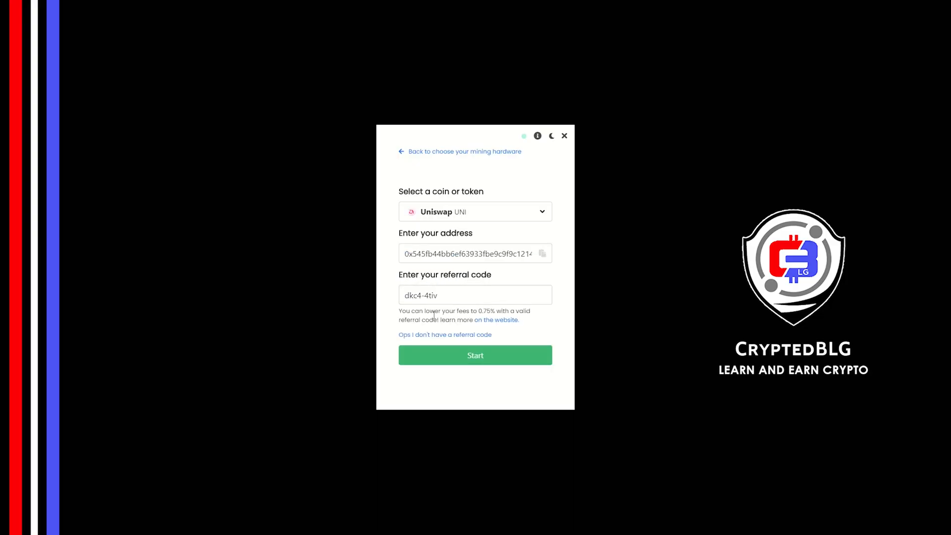
pyautogui.click(475, 355)
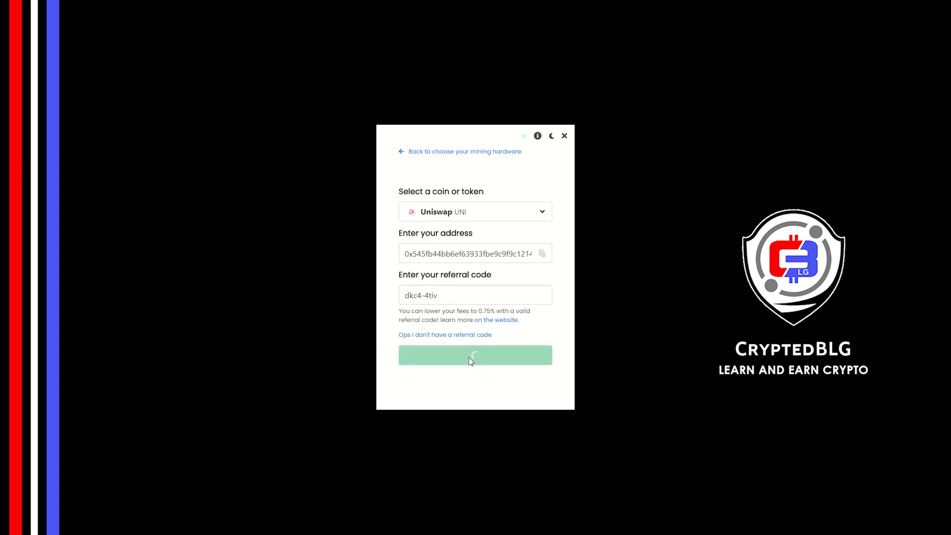
pyautogui.click(474, 355)
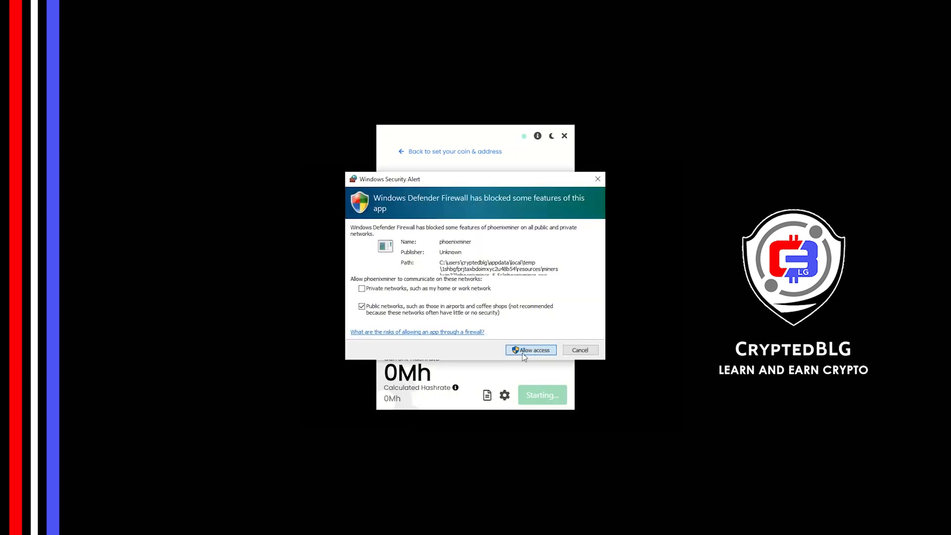
# - Allow the miner through Windows Defender Firewall and open the advanced settings
pyautogui.click(530, 350)
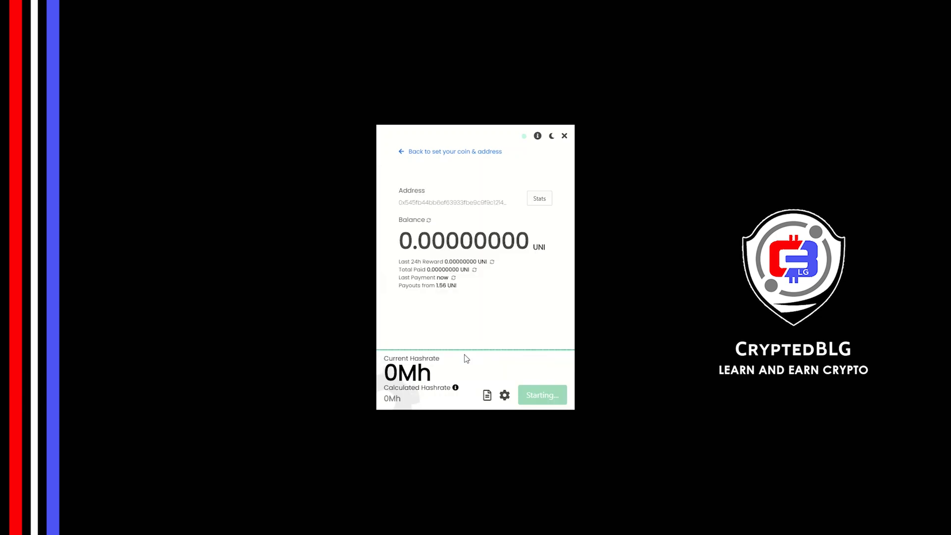
pyautogui.click(541, 395)
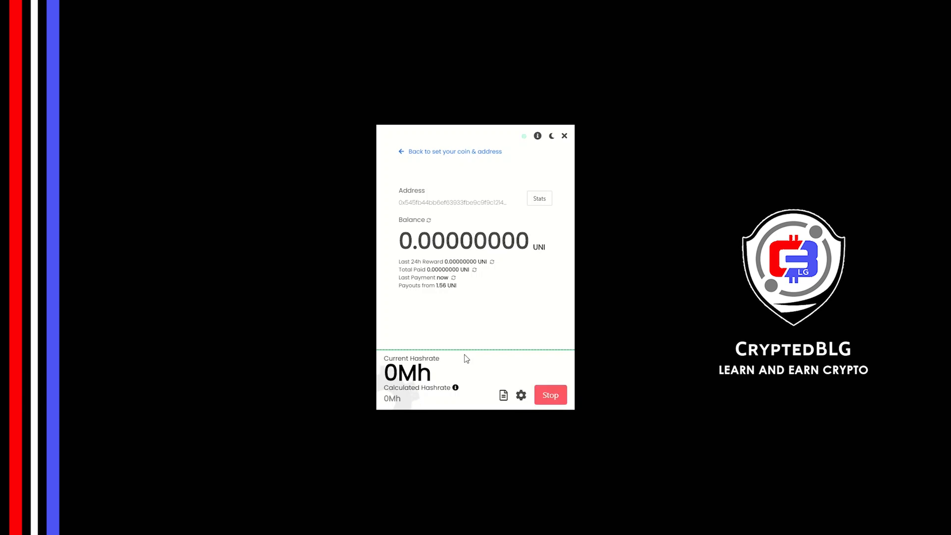
pyautogui.moveTo(521, 395)
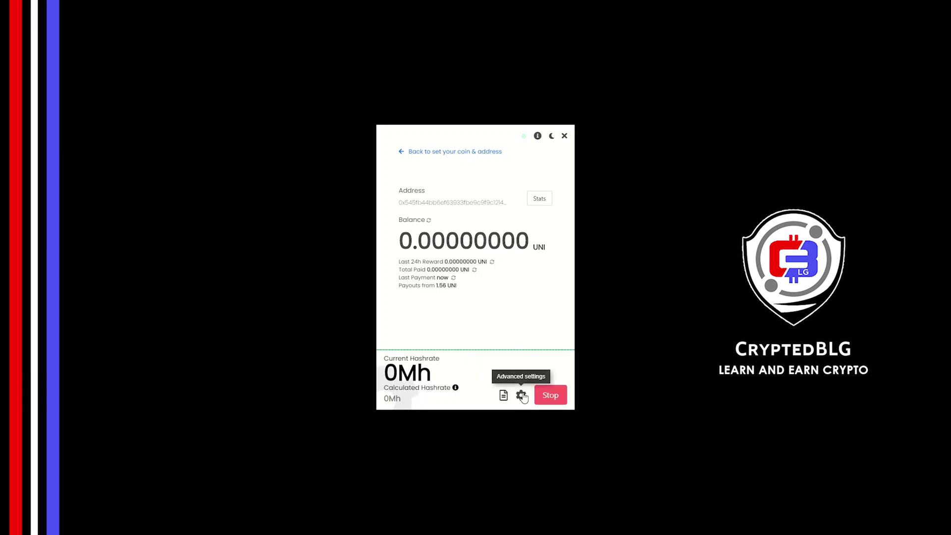
pyautogui.click(520, 395)
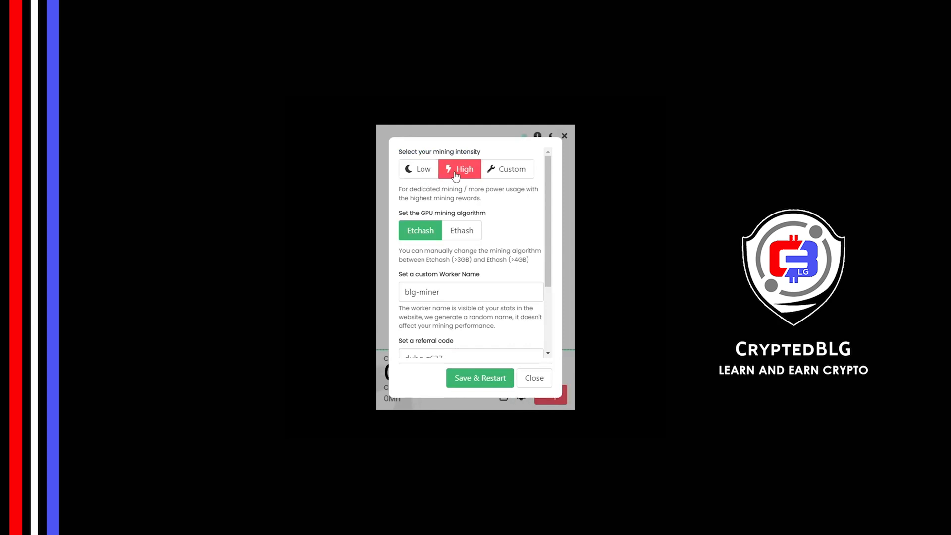
pyautogui.moveTo(457, 207)
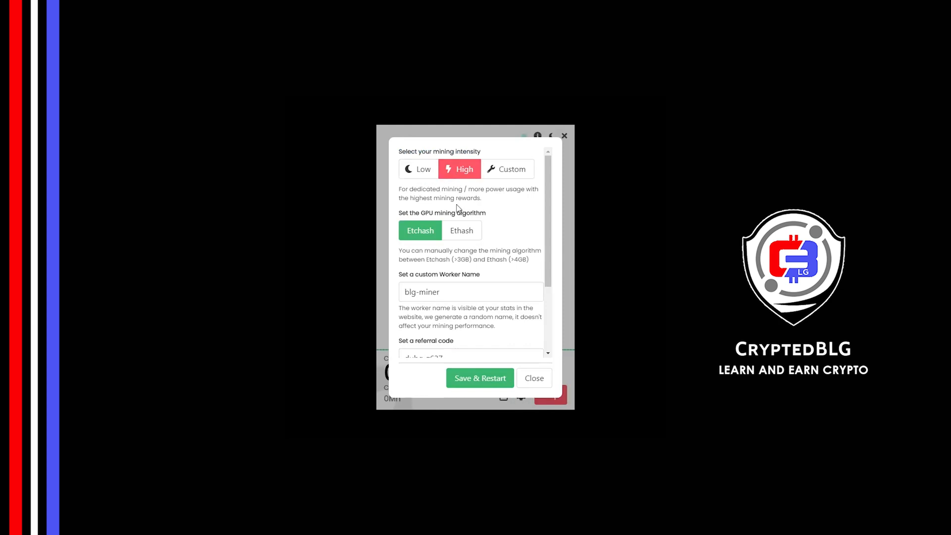
pyautogui.moveTo(460, 235)
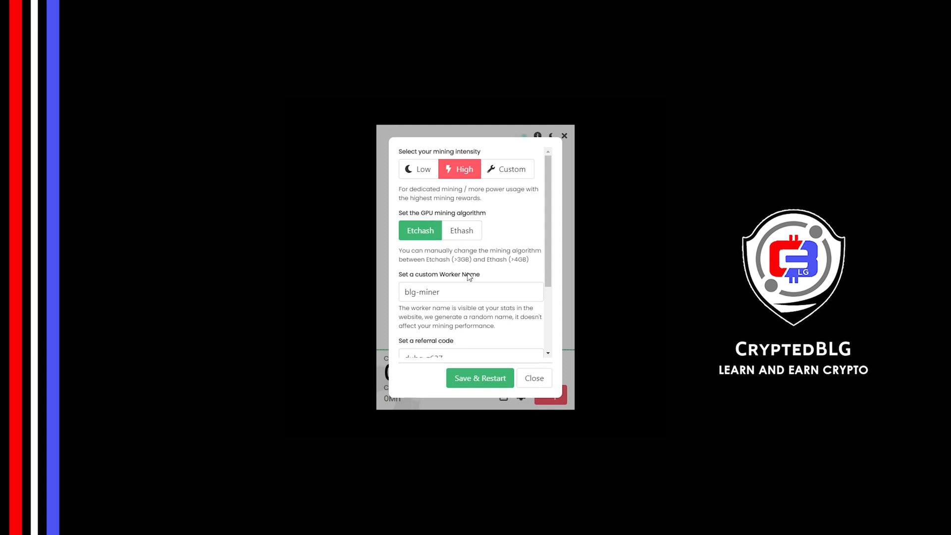
# - Use worker name blg-miner, enable mining on app start, and save and restart
pyautogui.doubleClick(421, 292)
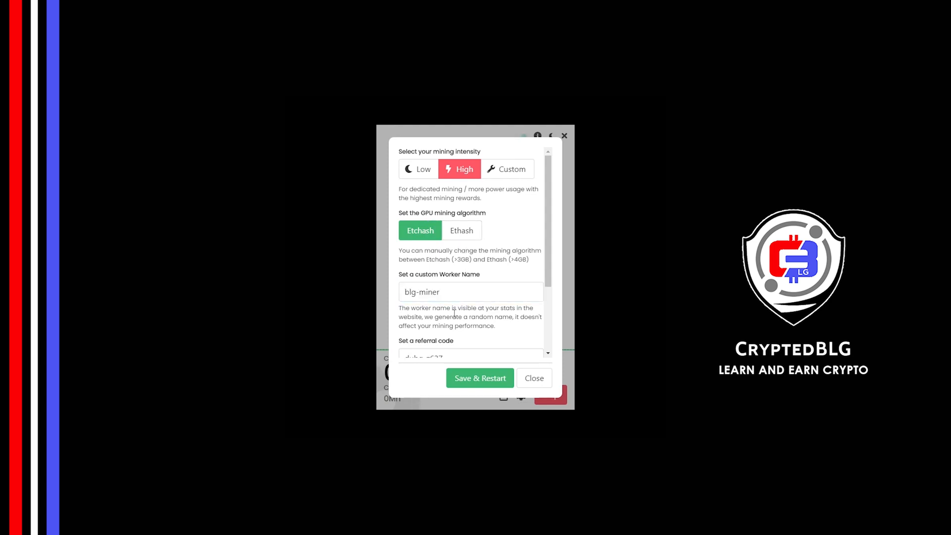
pyautogui.scroll(-3)
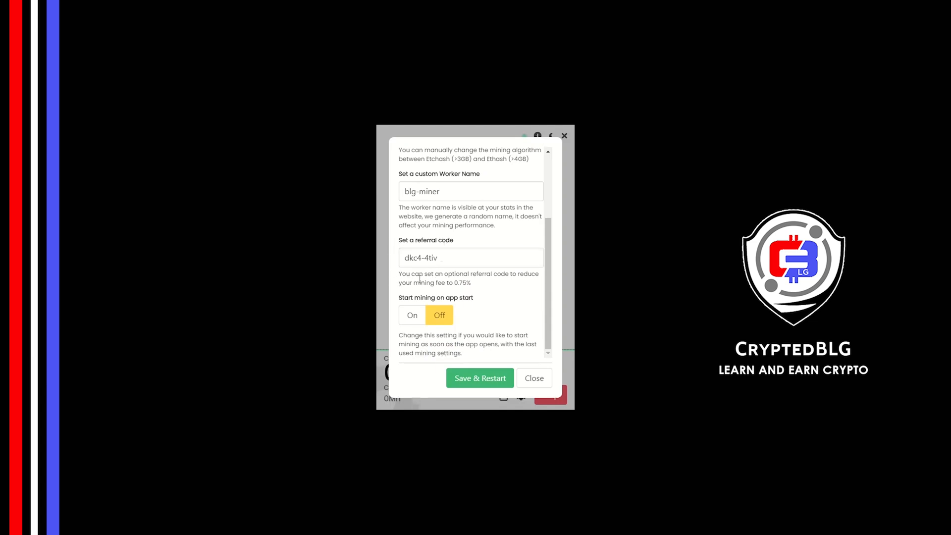
pyautogui.moveTo(411, 332)
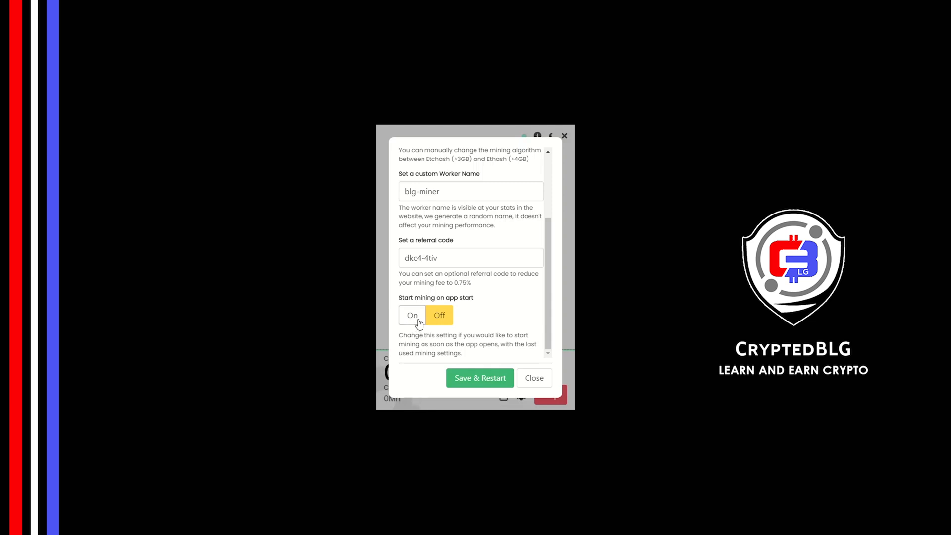
pyautogui.click(533, 378)
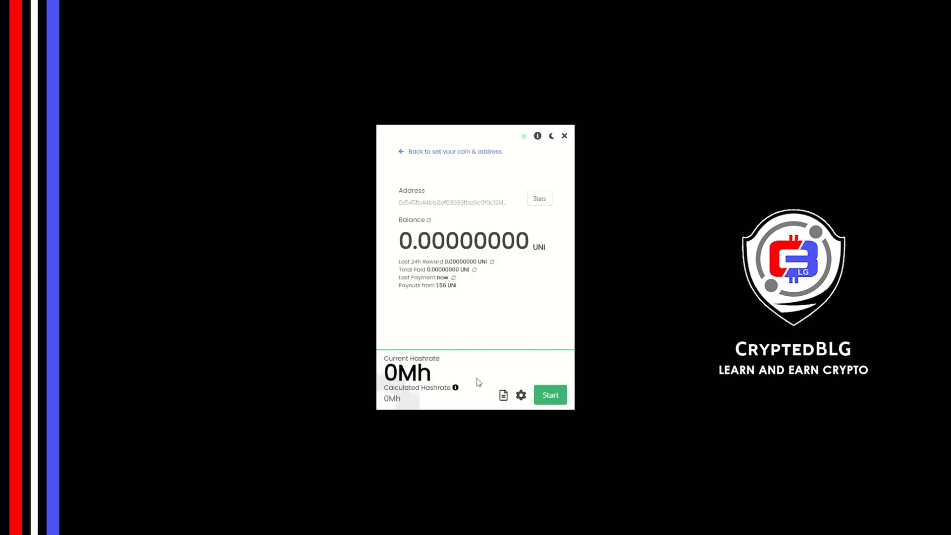
pyautogui.click(549, 395)
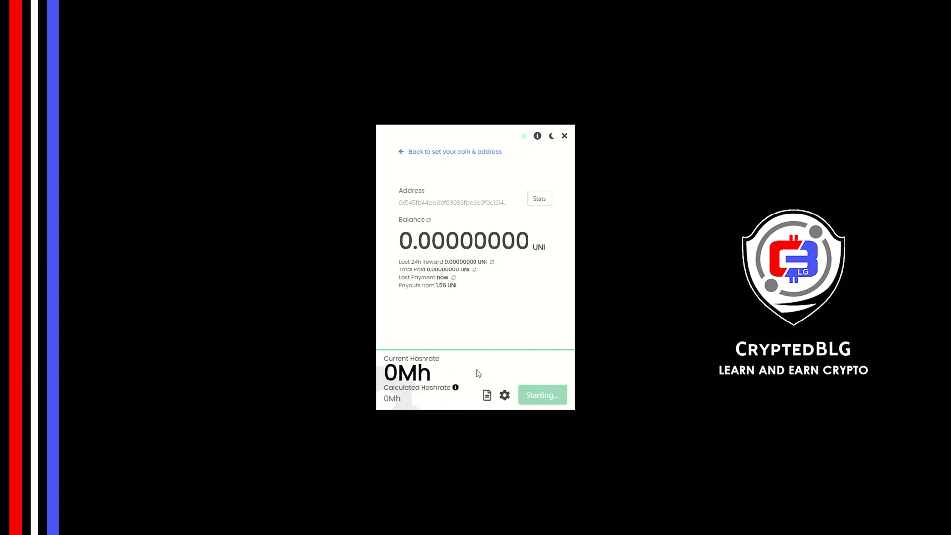
pyautogui.moveTo(536, 211)
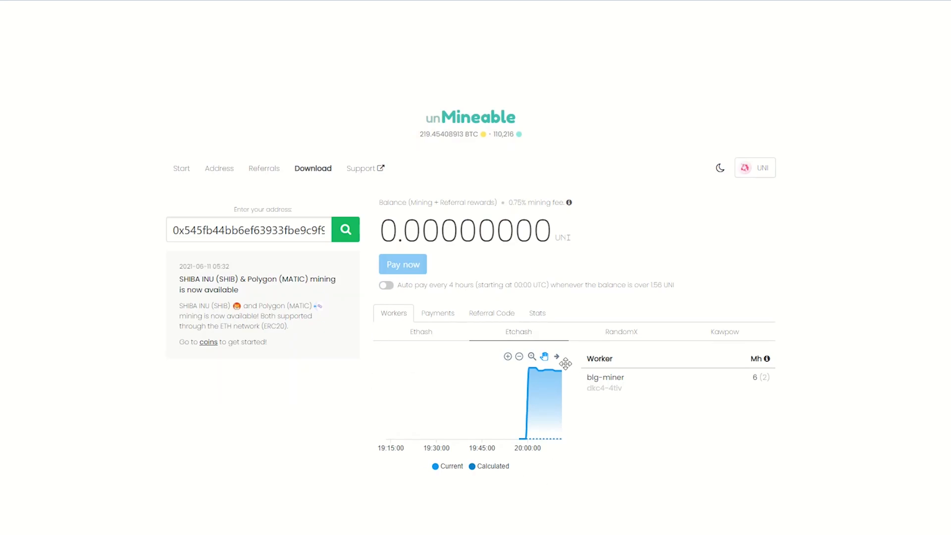
# - View the address's referral code, then its balance, threshold and fee stats
pyautogui.click(437, 313)
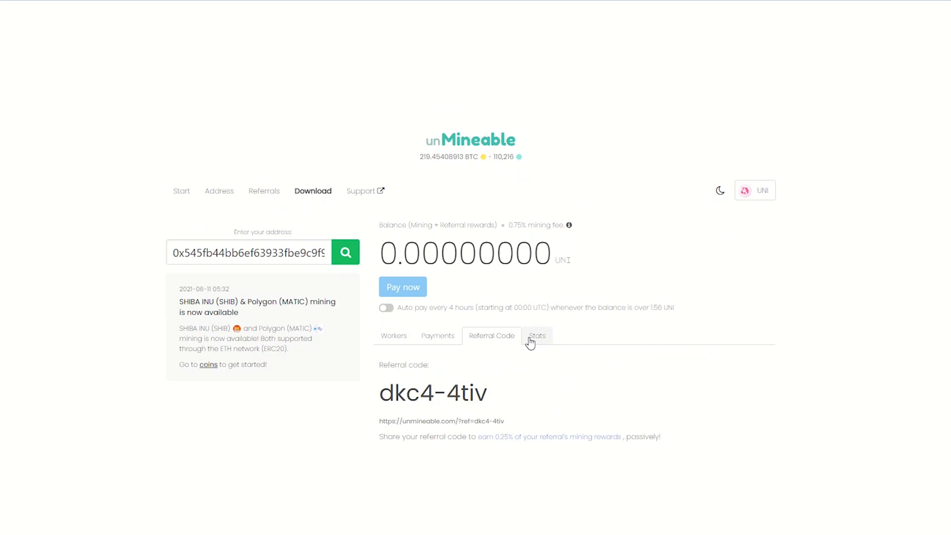
pyautogui.click(537, 335)
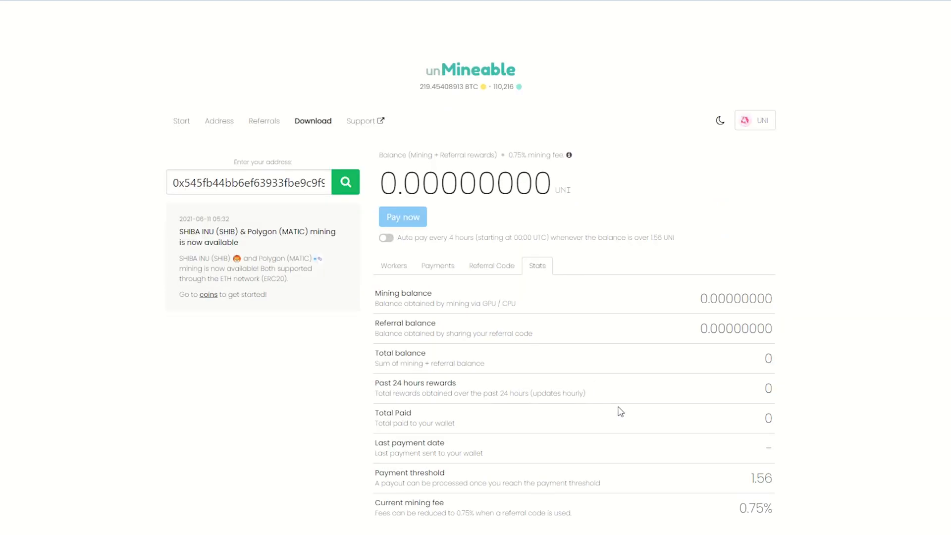